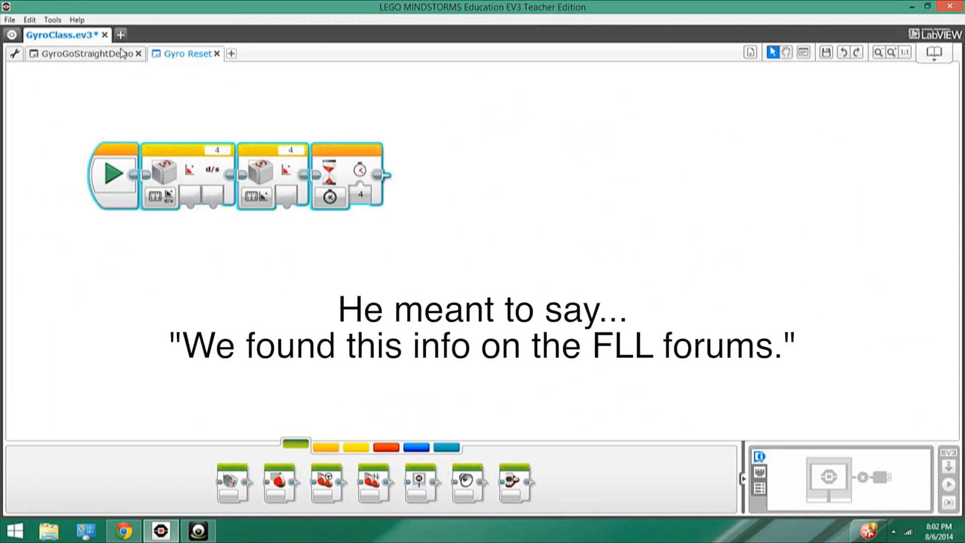
mouse_move(123, 66)
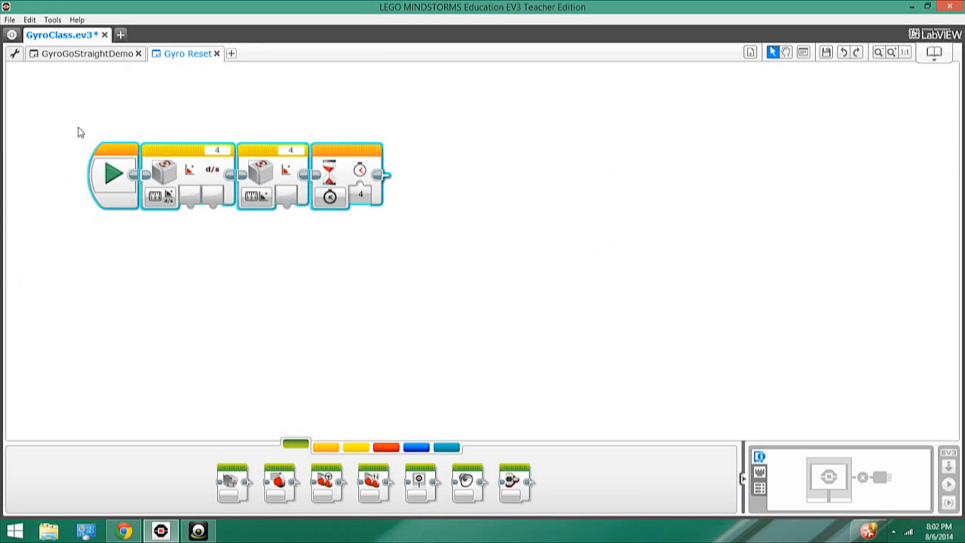
mouse_move(328, 278)
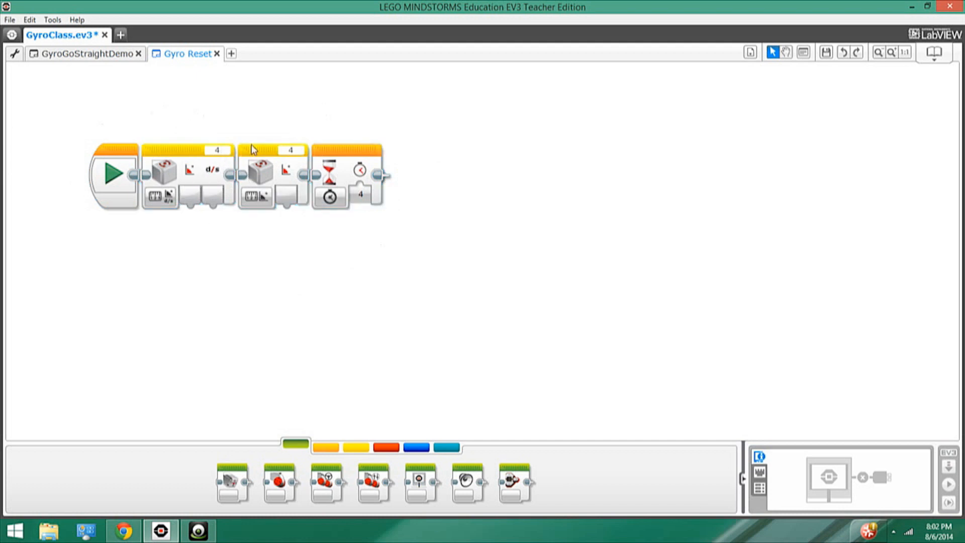
click(330, 197)
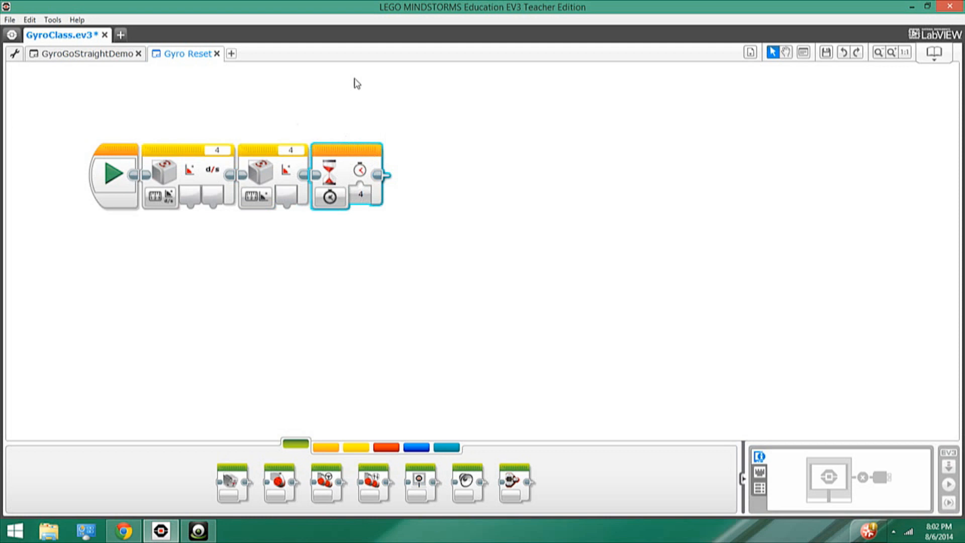
click(86, 54)
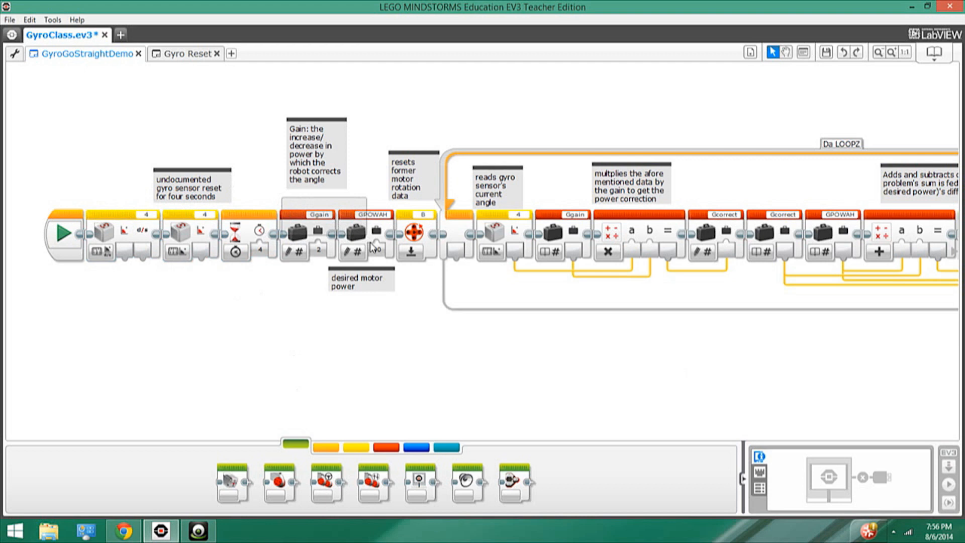
click(374, 249)
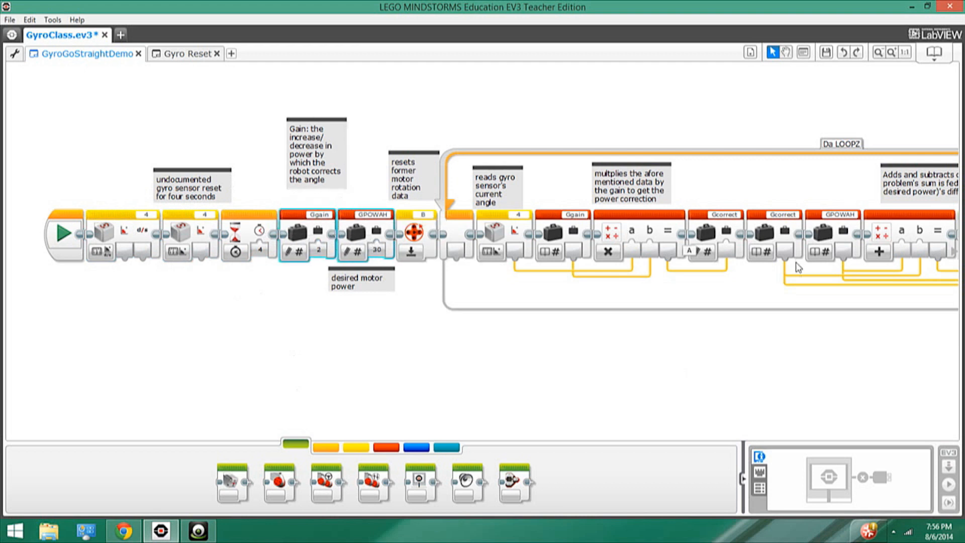
mouse_move(325, 214)
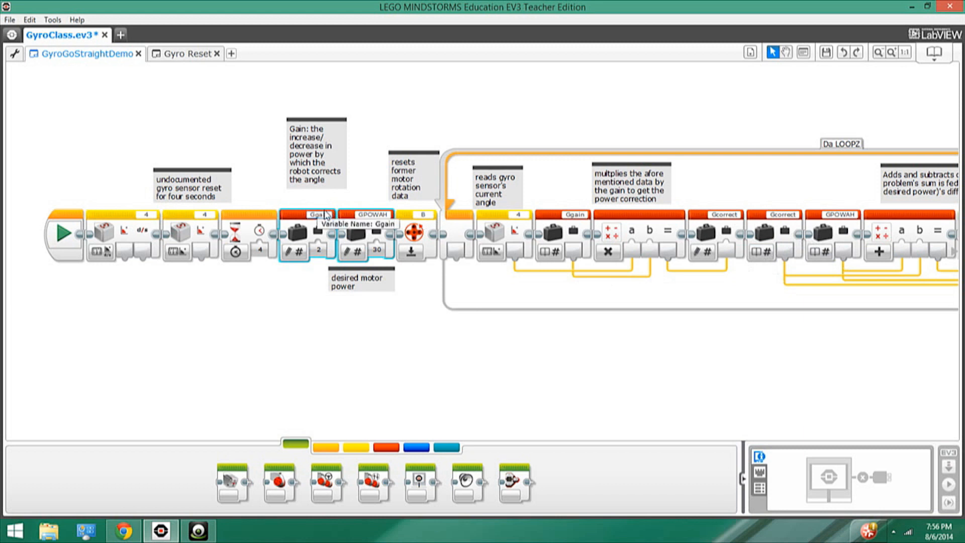
mouse_move(416, 275)
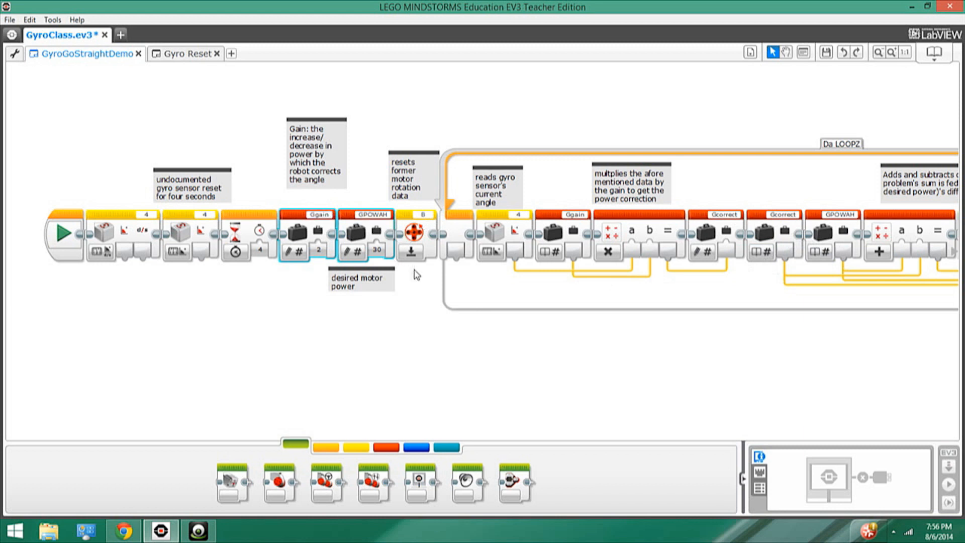
click(412, 233)
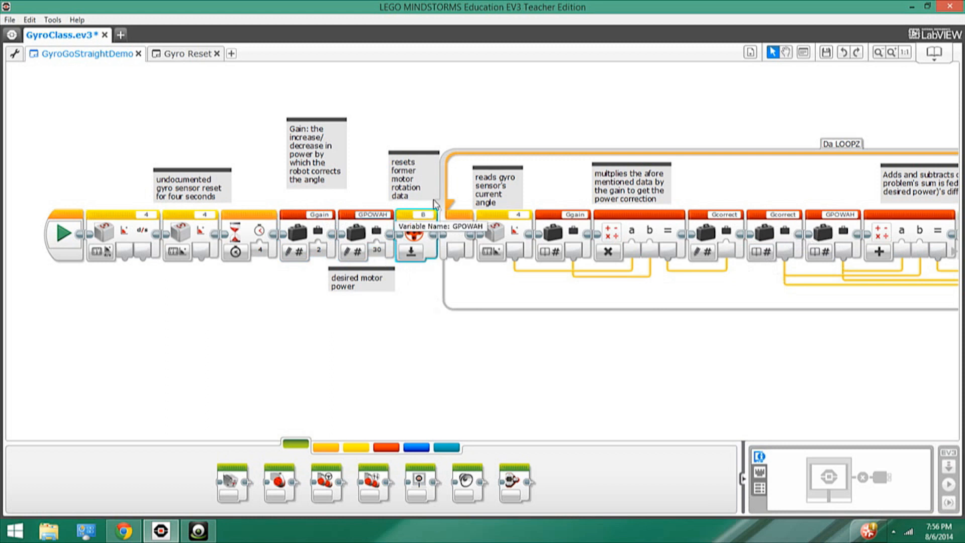
mouse_move(538, 302)
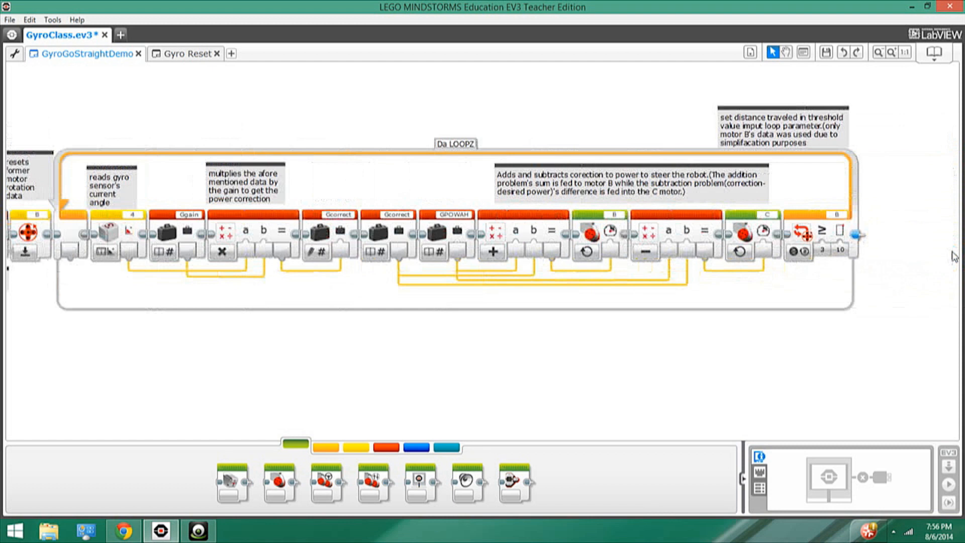
mouse_move(127, 283)
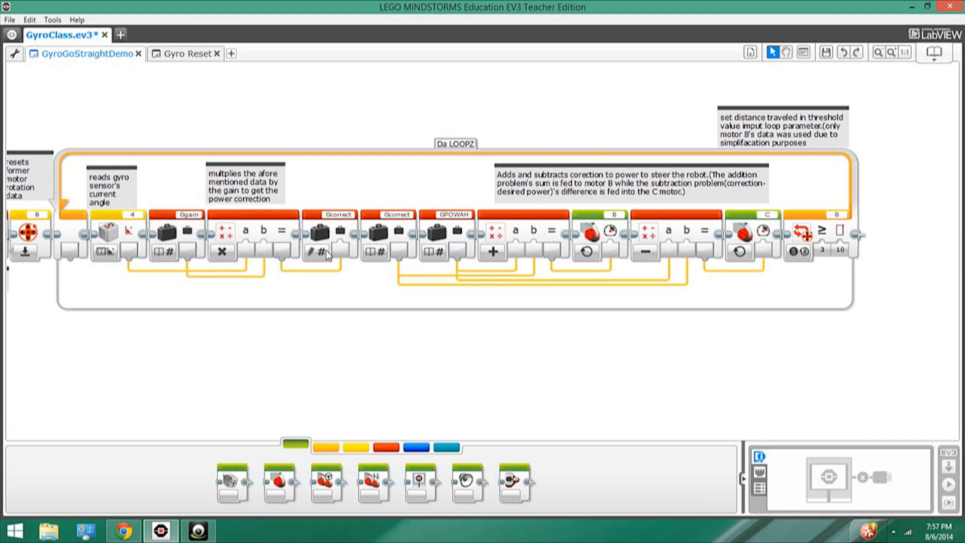
click(324, 232)
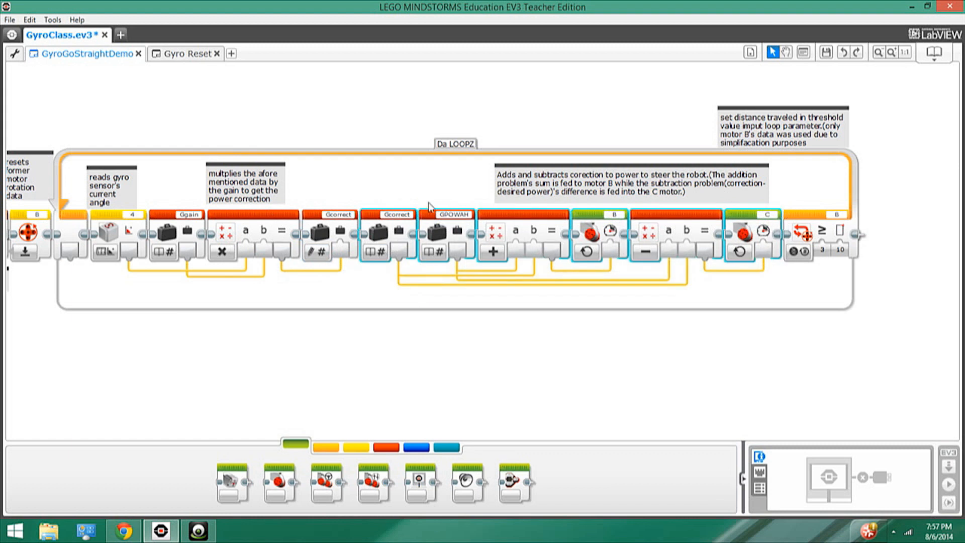
mouse_move(496, 130)
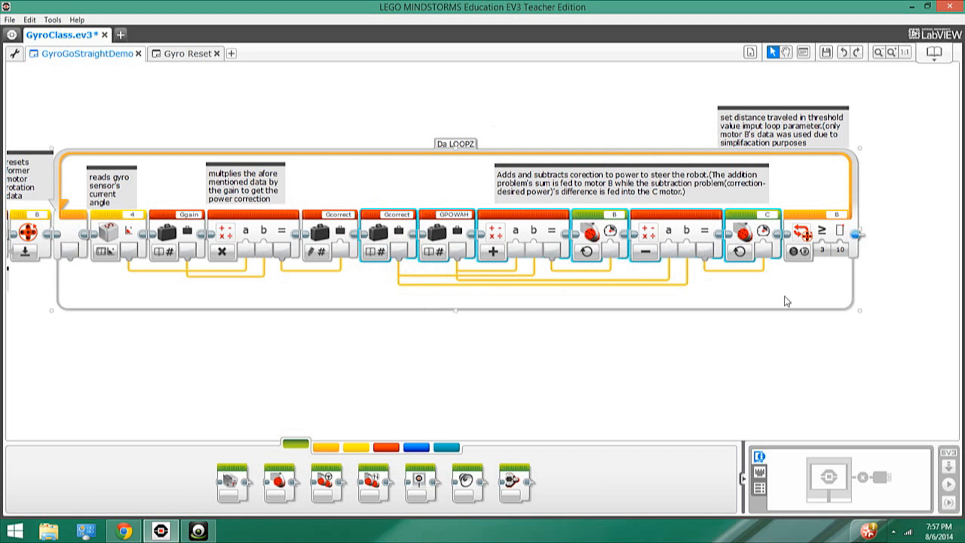
mouse_move(393, 177)
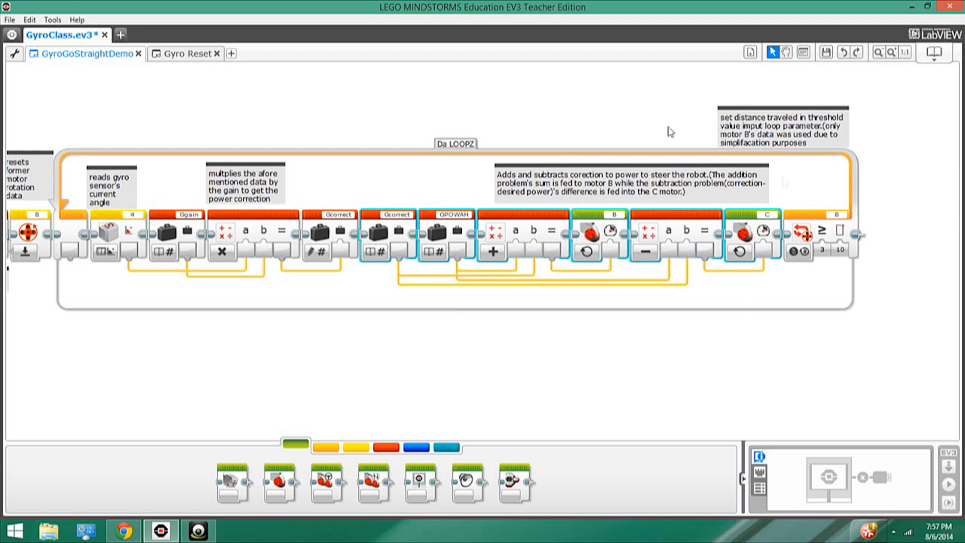
mouse_move(656, 337)
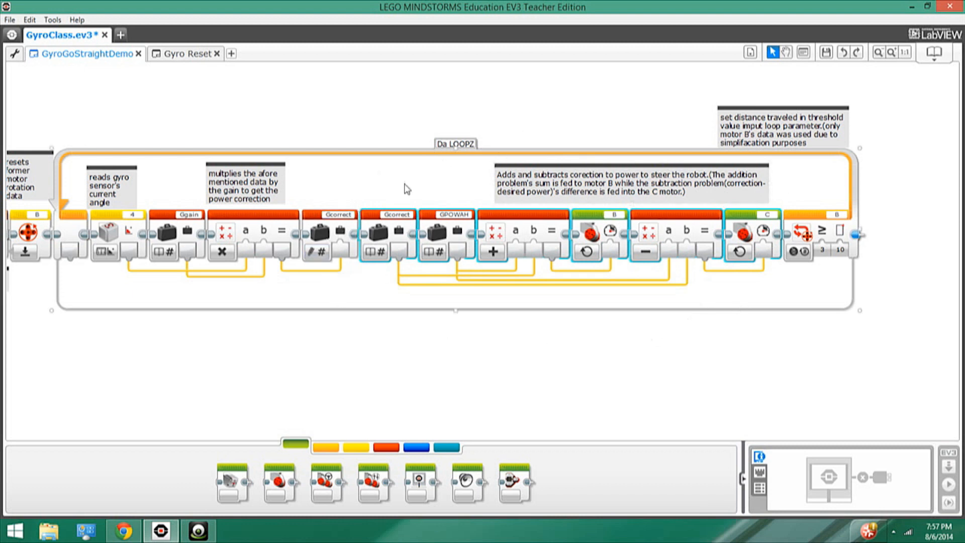
mouse_move(688, 295)
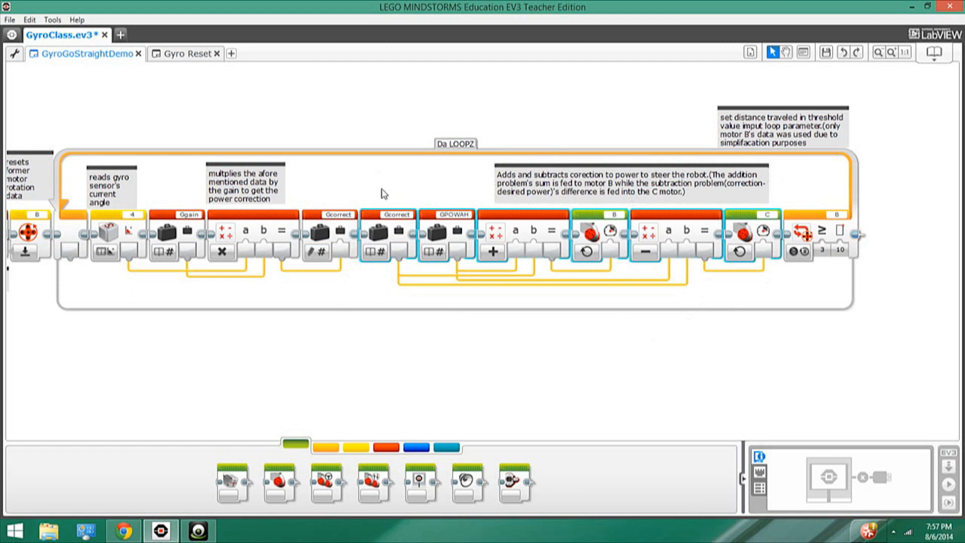
mouse_move(708, 276)
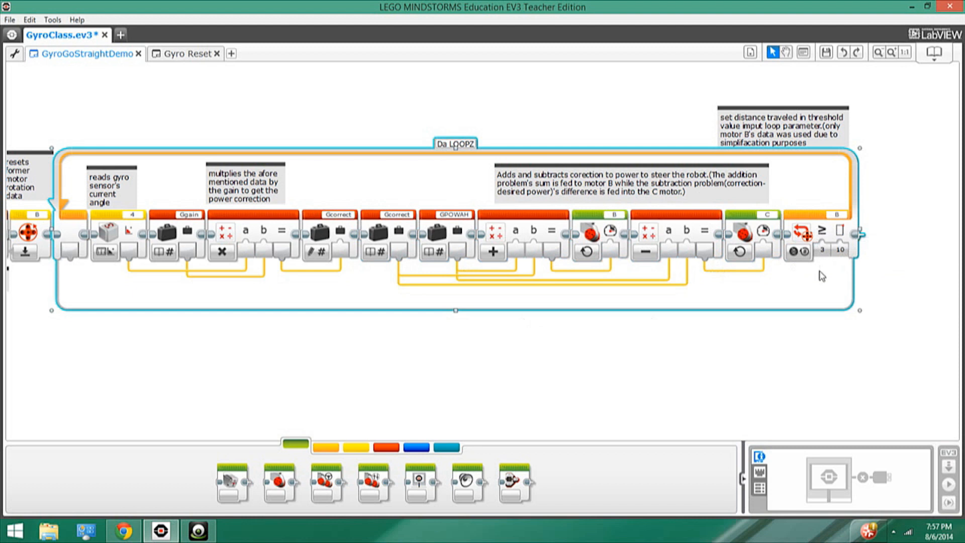
mouse_move(798, 188)
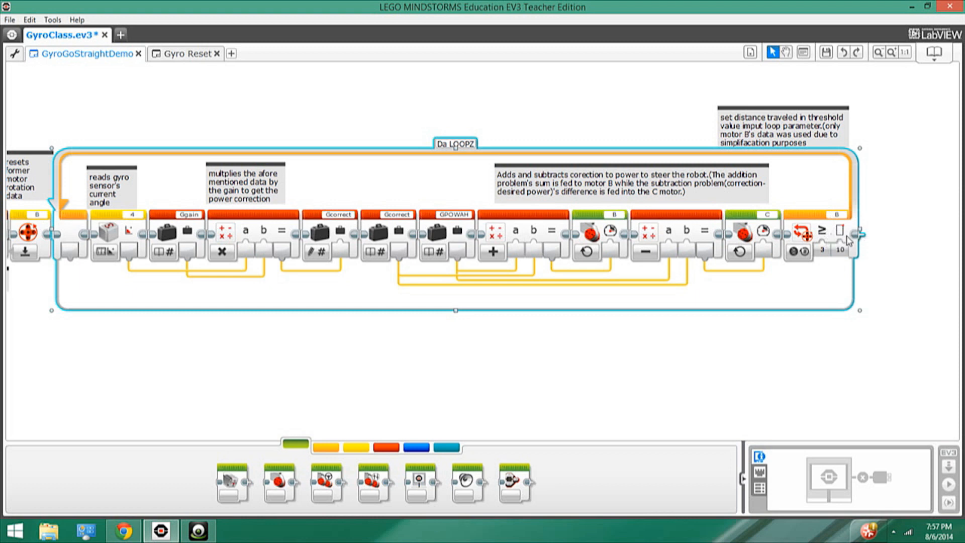
click(197, 531)
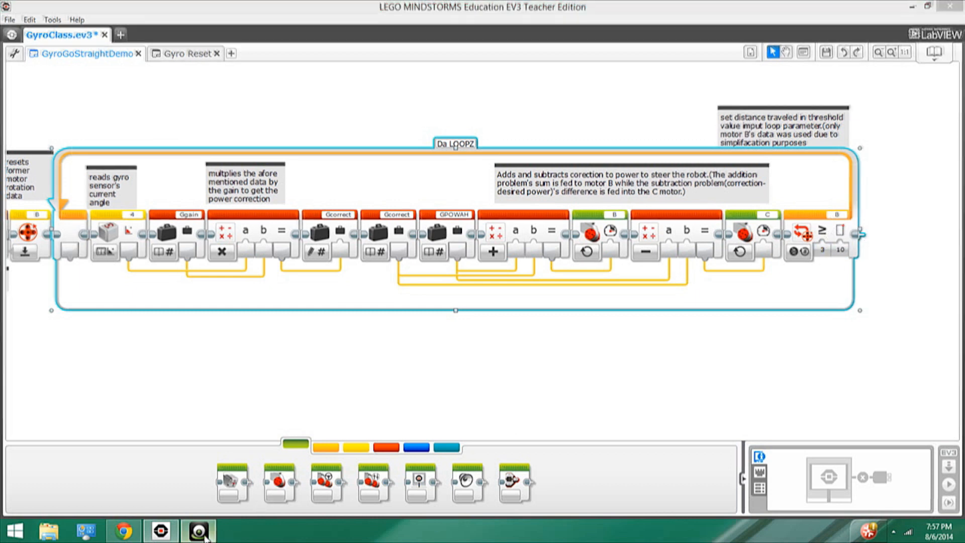